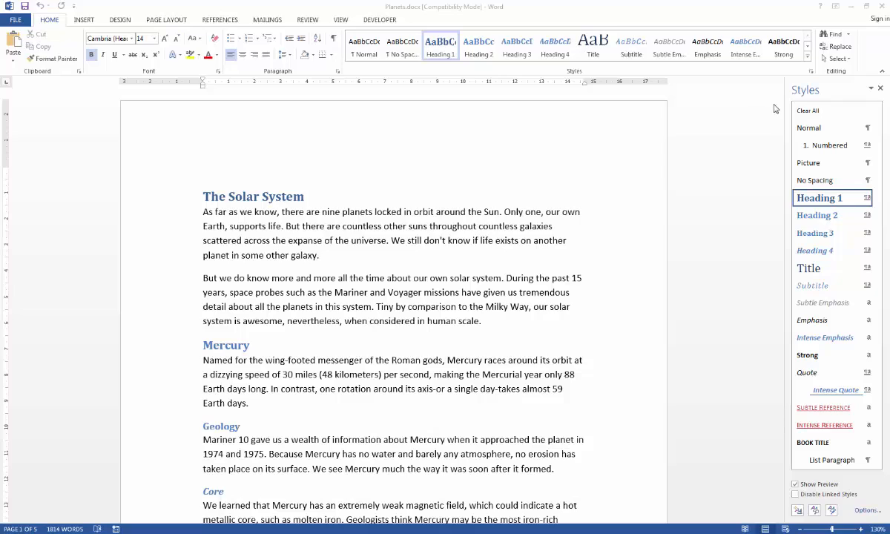
{"action": "mouse_move", "coordinate": [877, 196]}
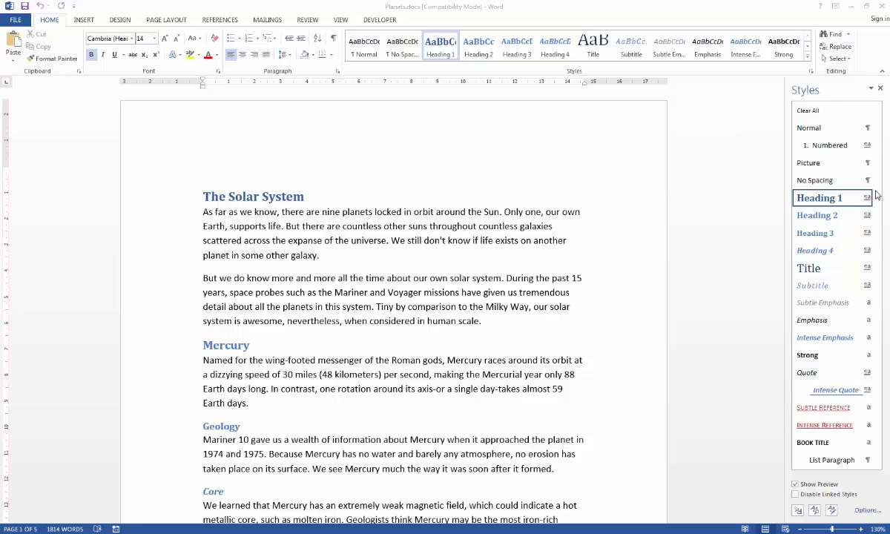
{"action": "mouse_move", "coordinate": [875, 462]}
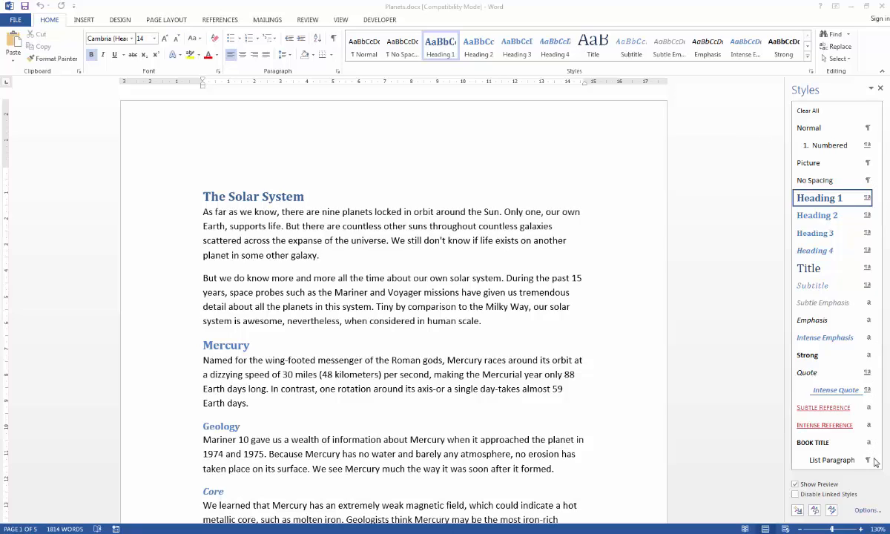
{"action": "mouse_move", "coordinate": [437, 378]}
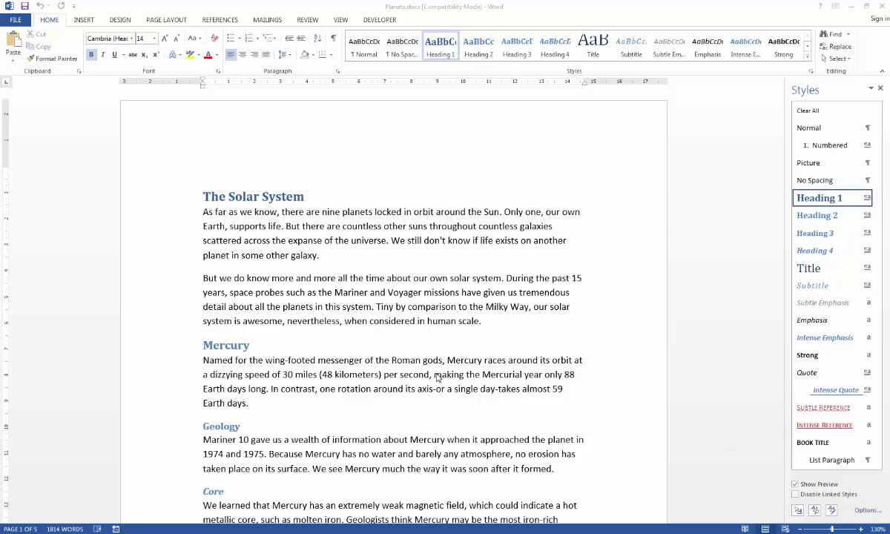
Toggle formatting marks on and off, then apply and remove List Paragraph on the intro paragraphs.
{"action": "left_click", "coordinate": [204, 196]}
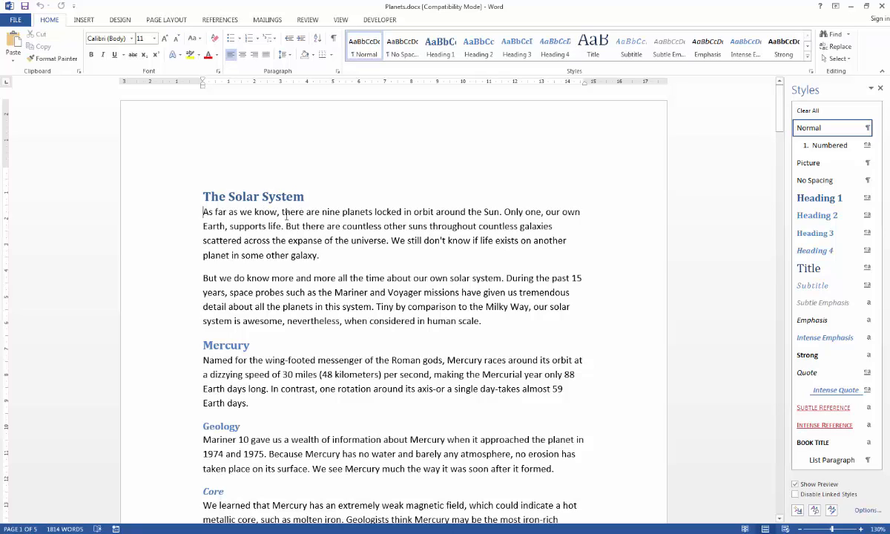
{"action": "mouse_move", "coordinate": [826, 476]}
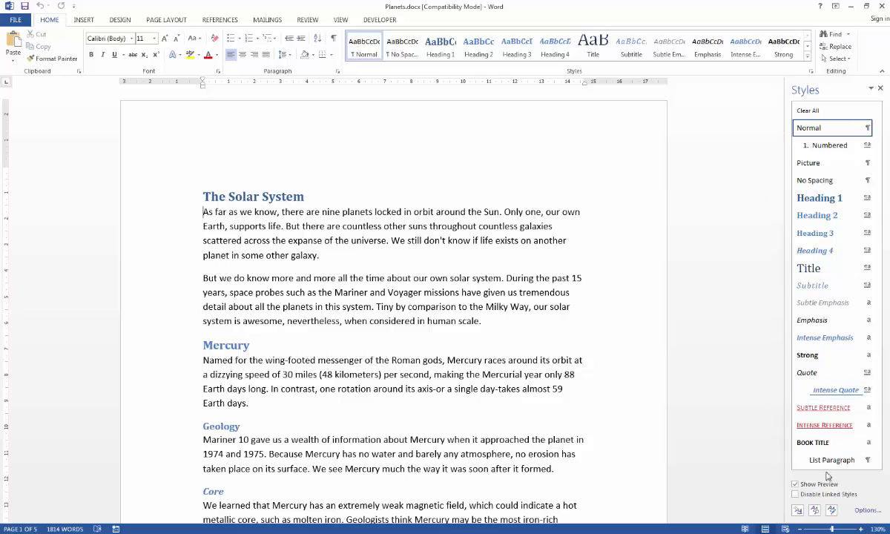
{"action": "mouse_move", "coordinate": [830, 460]}
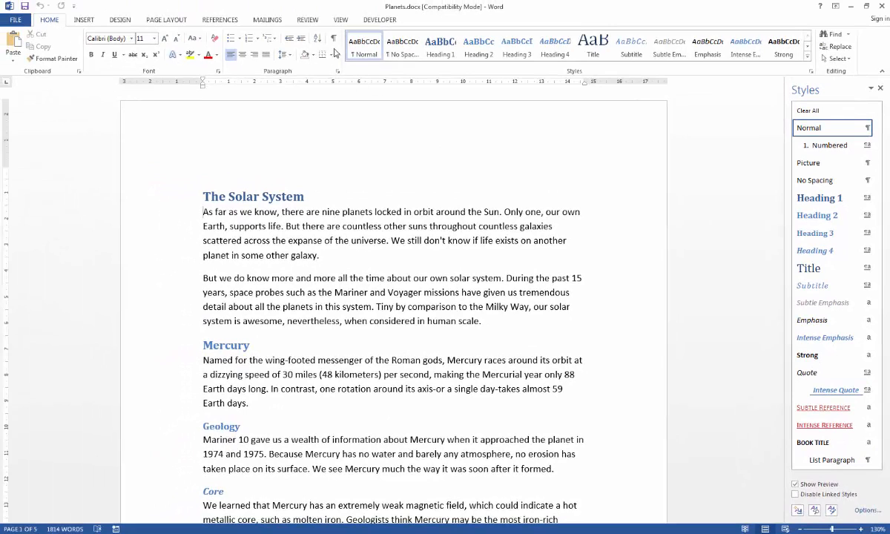
{"action": "mouse_move", "coordinate": [334, 39]}
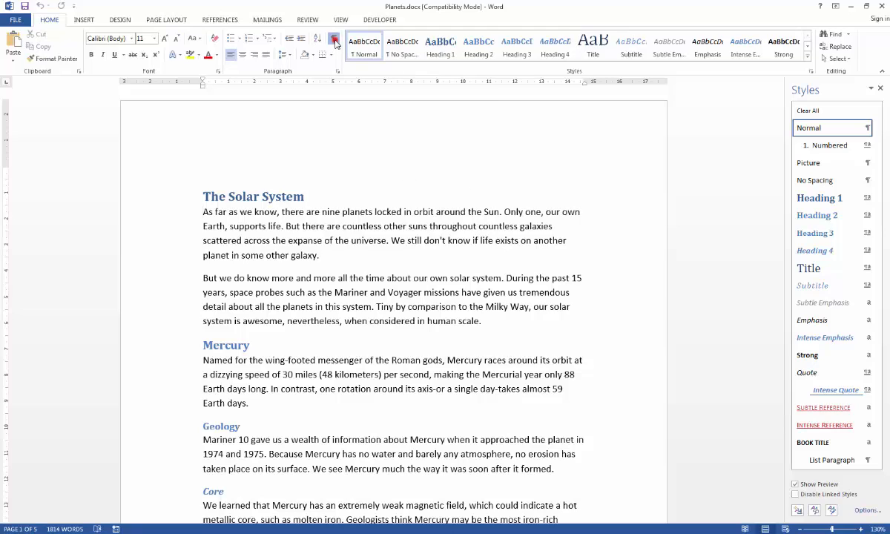
{"action": "left_click", "coordinate": [334, 40]}
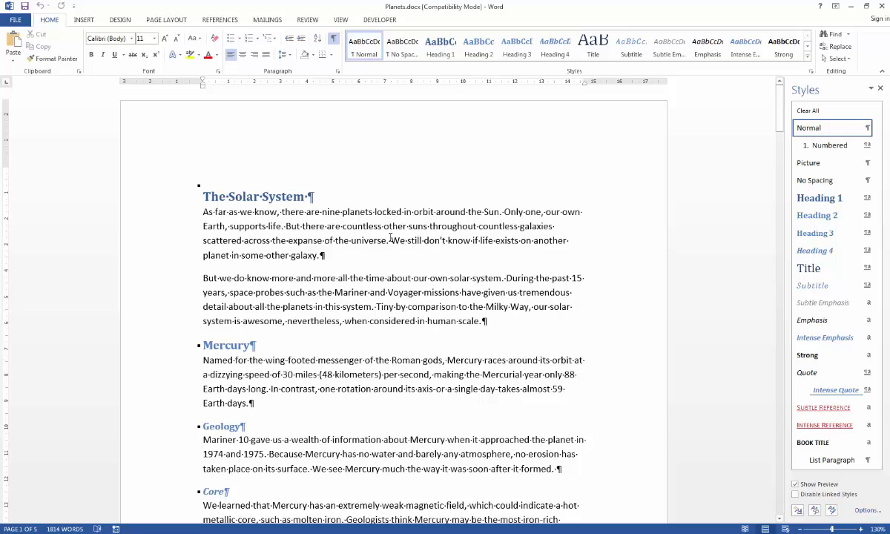
{"action": "mouse_move", "coordinate": [334, 38]}
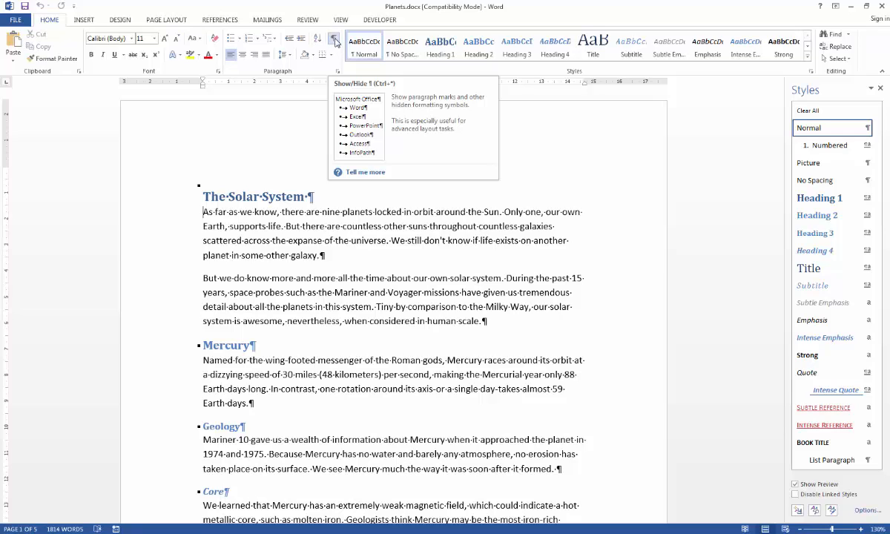
{"action": "left_click", "coordinate": [333, 40]}
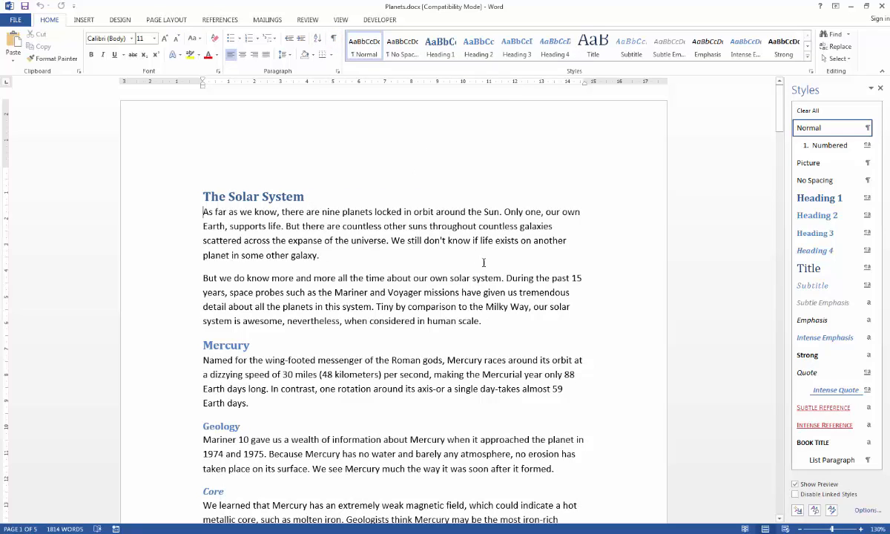
{"action": "mouse_move", "coordinate": [831, 459]}
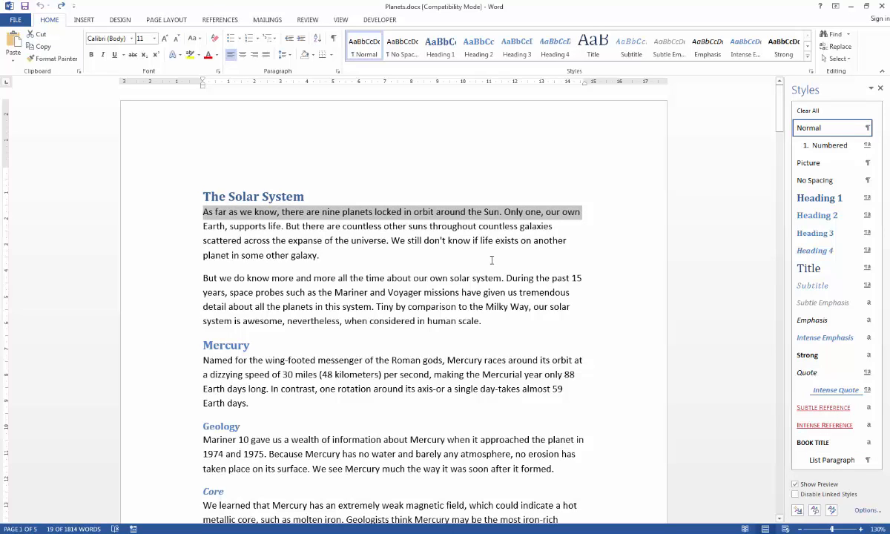
{"action": "mouse_move", "coordinate": [831, 459]}
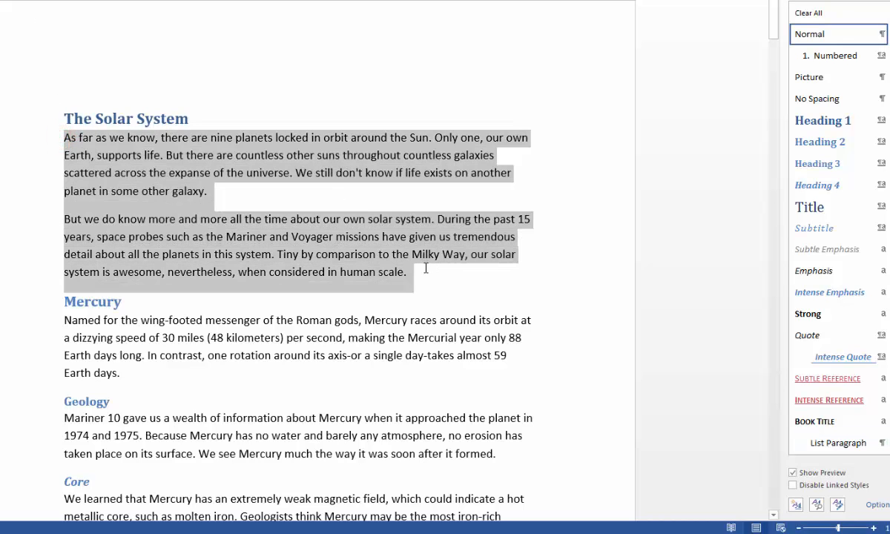
{"action": "left_click", "coordinate": [836, 442]}
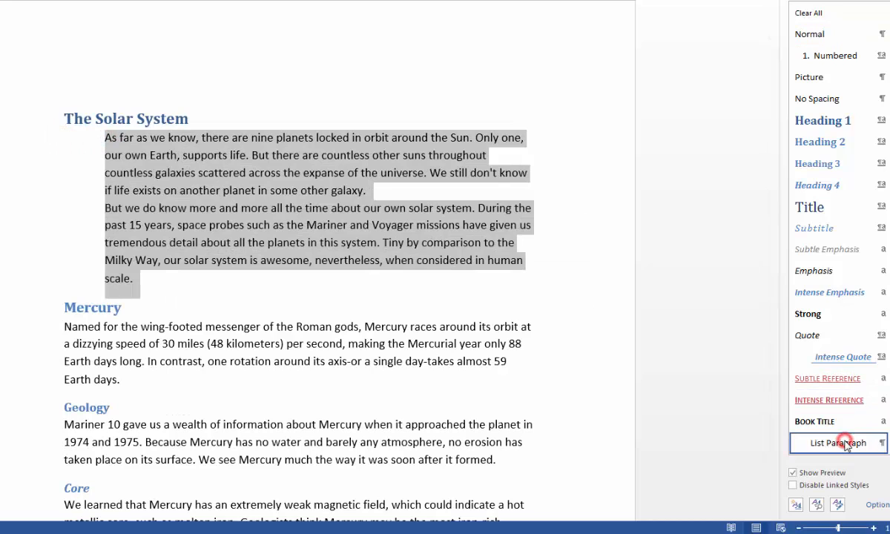
{"action": "left_click", "coordinate": [836, 443]}
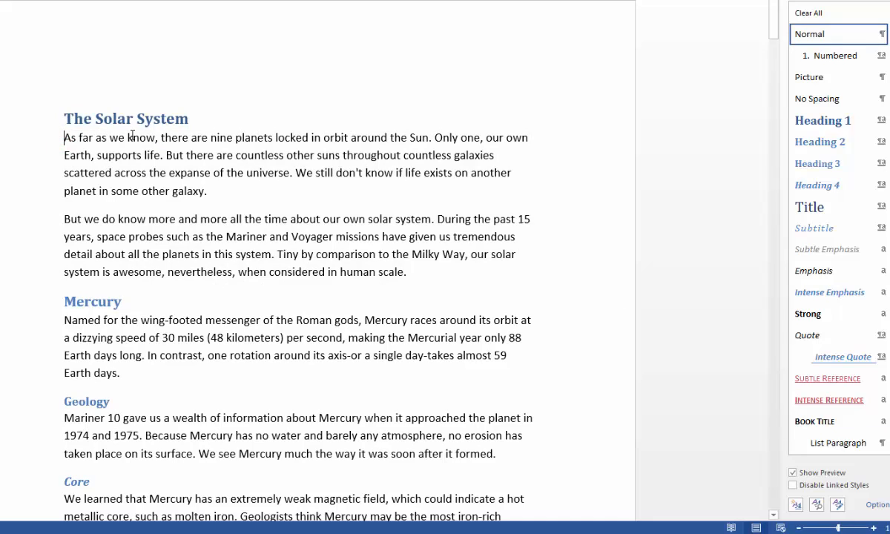
{"action": "mouse_move", "coordinate": [736, 422]}
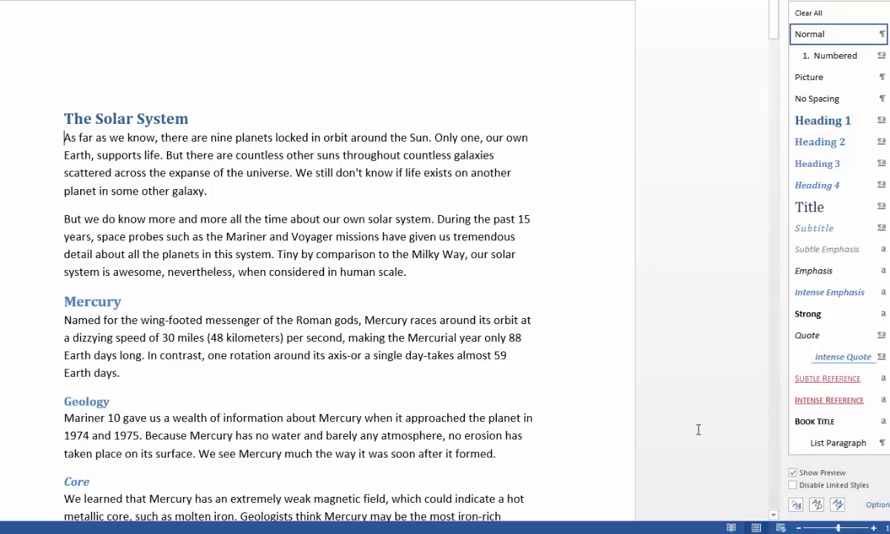
{"action": "mouse_move", "coordinate": [837, 313]}
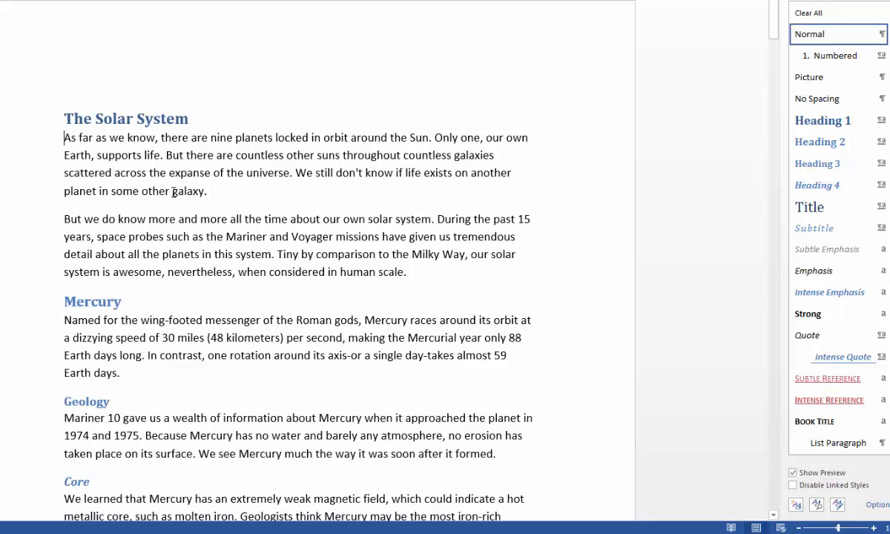
Apply the Intense Emphasis style to 'galaxy' in the first paragraph.
{"action": "left_click", "coordinate": [65, 137]}
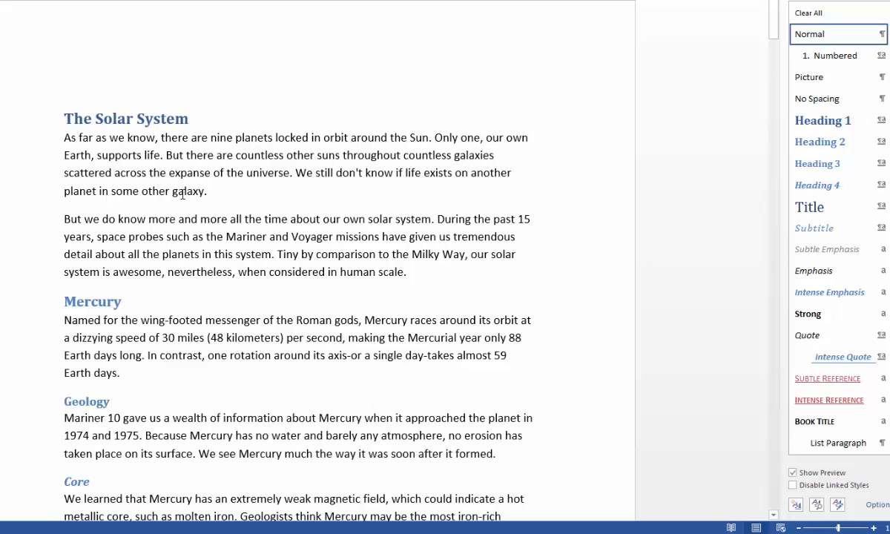
{"action": "double_click", "coordinate": [188, 191]}
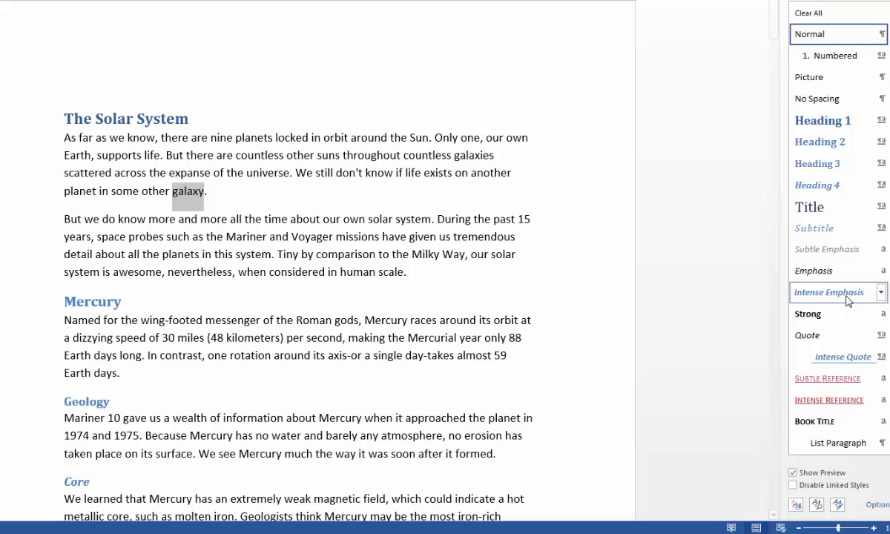
{"action": "left_click", "coordinate": [829, 292]}
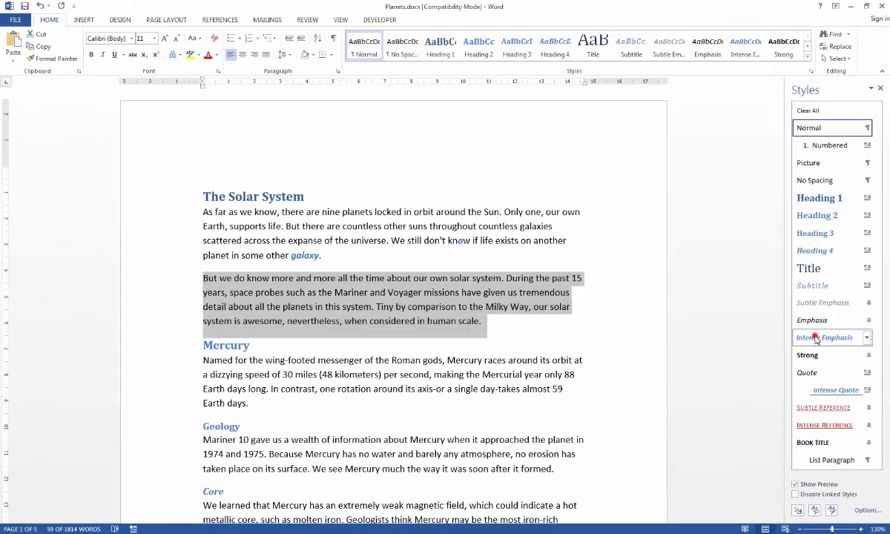
{"action": "left_click", "coordinate": [824, 338]}
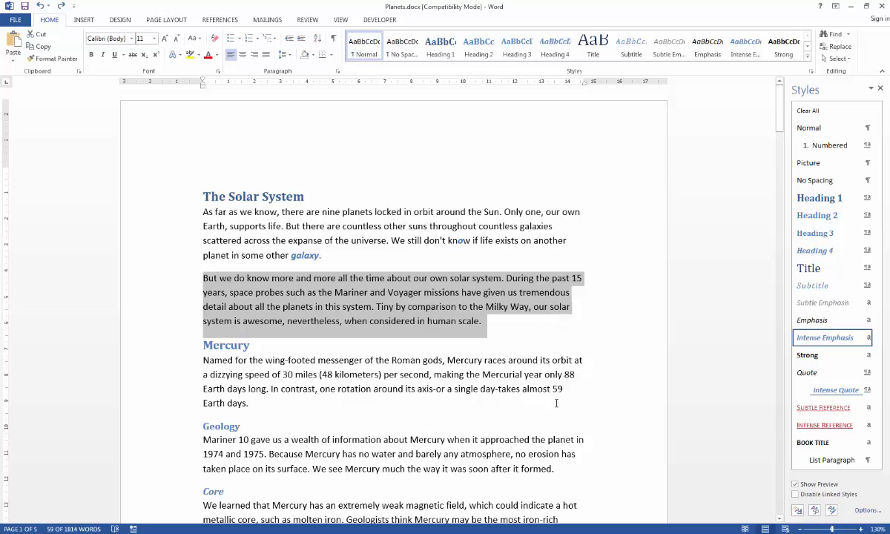
{"action": "mouse_move", "coordinate": [818, 197]}
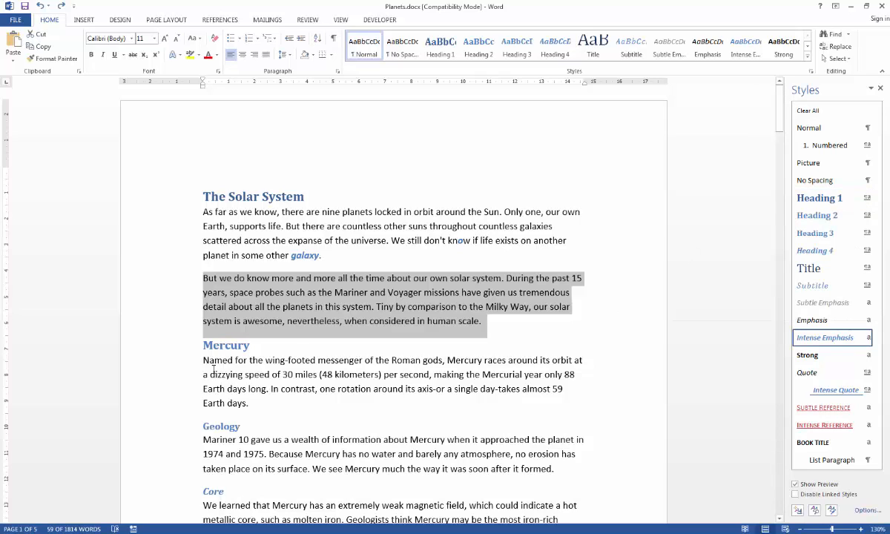
{"action": "mouse_move", "coordinate": [261, 376]}
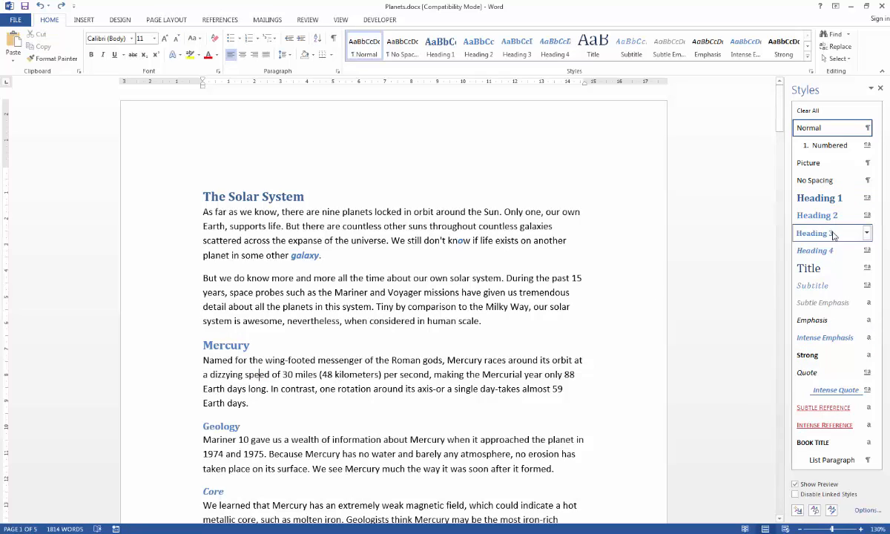
{"action": "mouse_move", "coordinate": [816, 215]}
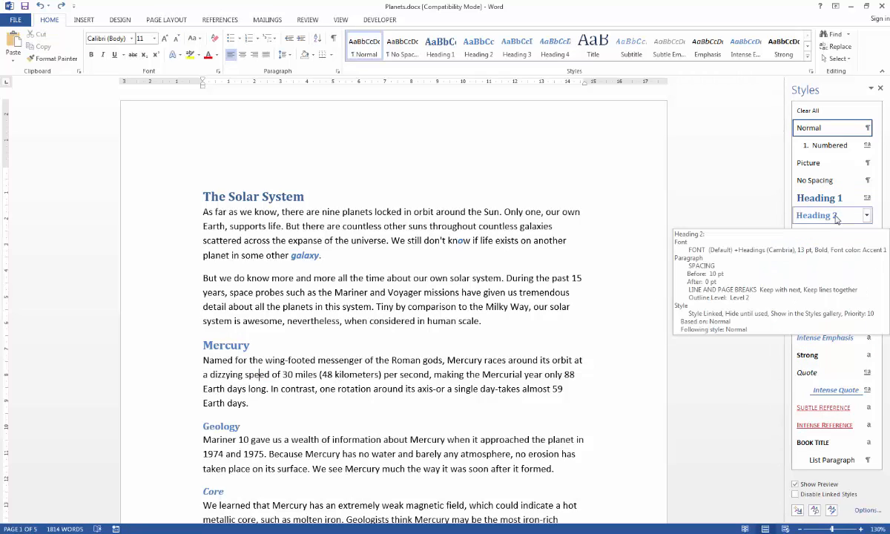
Apply the Heading 2 style to the word 'rotation' in the Mercury paragraph.
{"action": "left_click", "coordinate": [813, 215]}
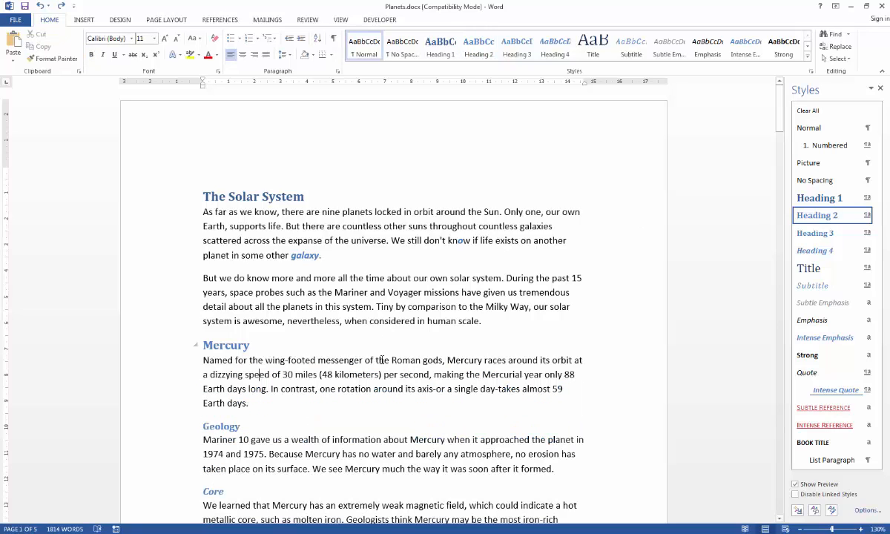
{"action": "double_click", "coordinate": [354, 389]}
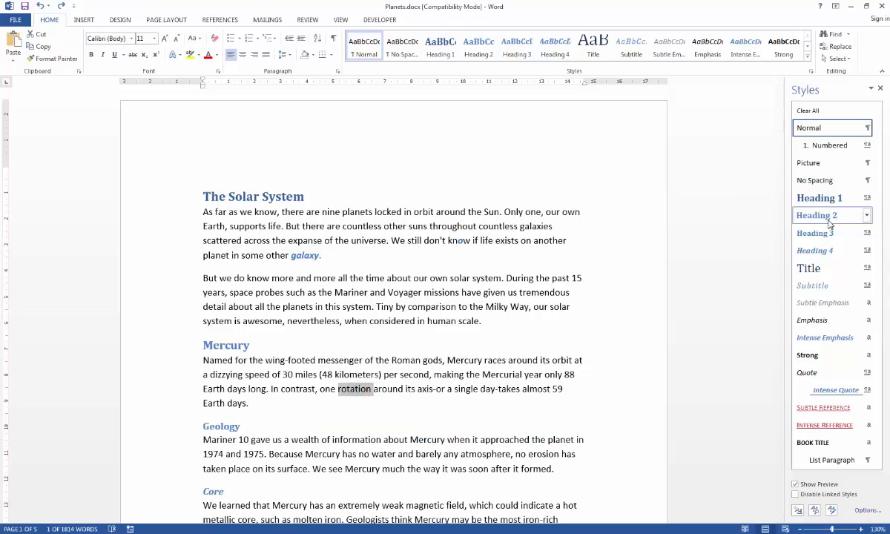
{"action": "left_click", "coordinate": [816, 215]}
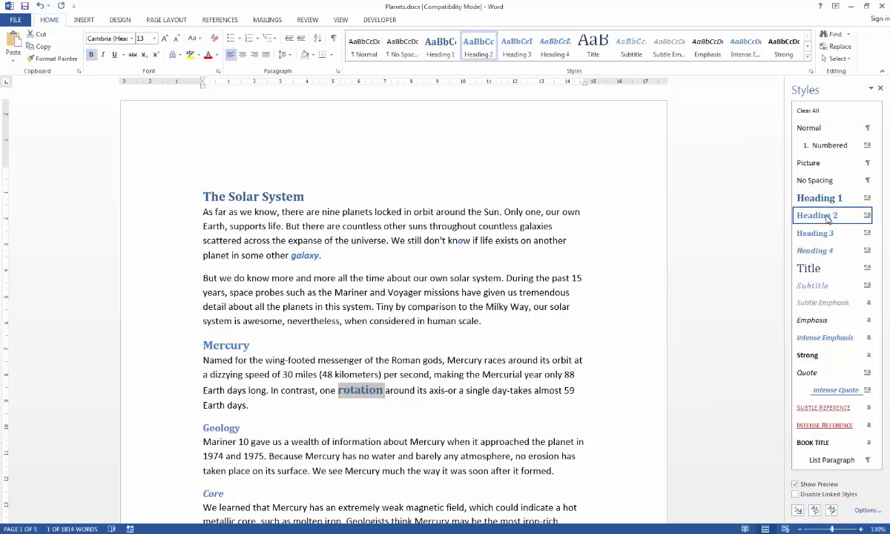